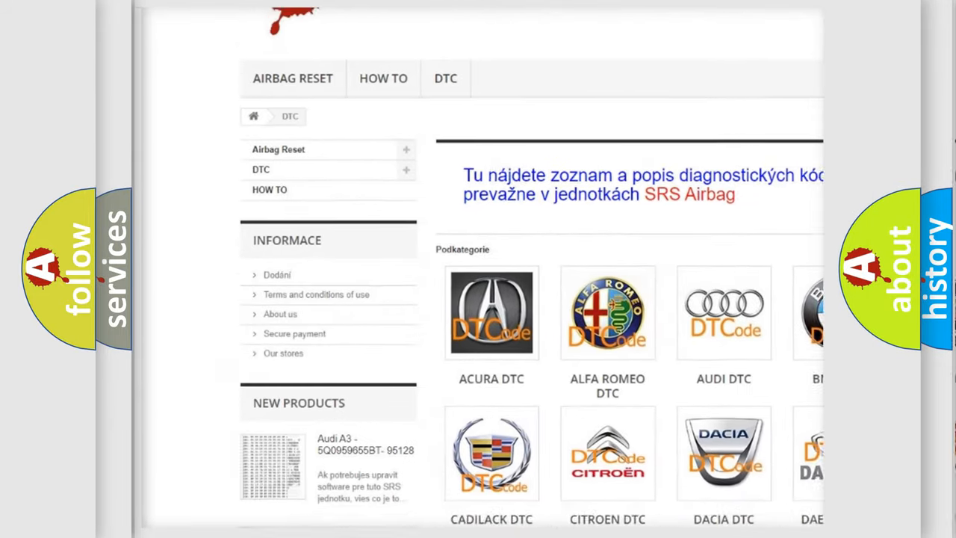
Step: Scroll down the airbagreset.sk DTC page past the brand logos to the B-code table
{"action": "scroll", "scroll_direction": "down", "scroll_amount": 3}
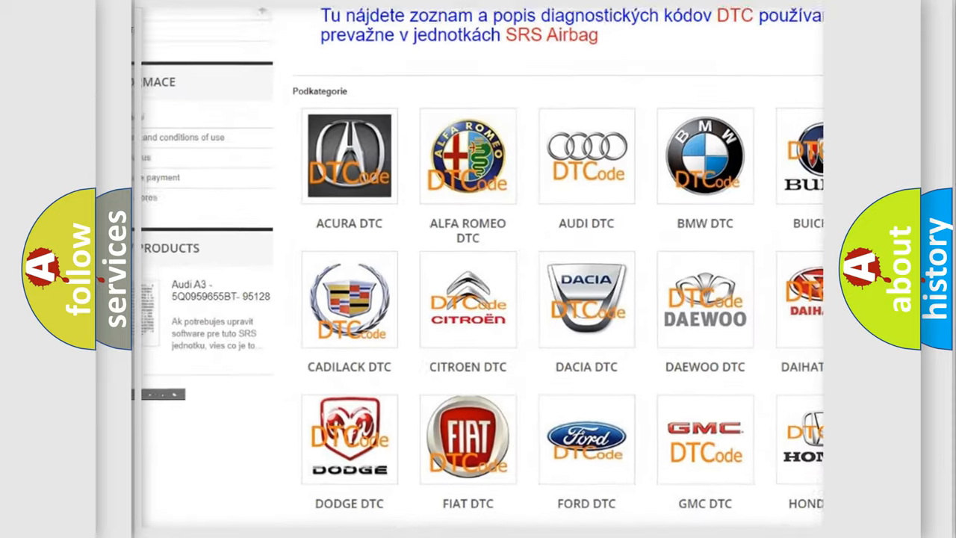
{"action": "scroll", "scroll_direction": "down", "scroll_amount": 3}
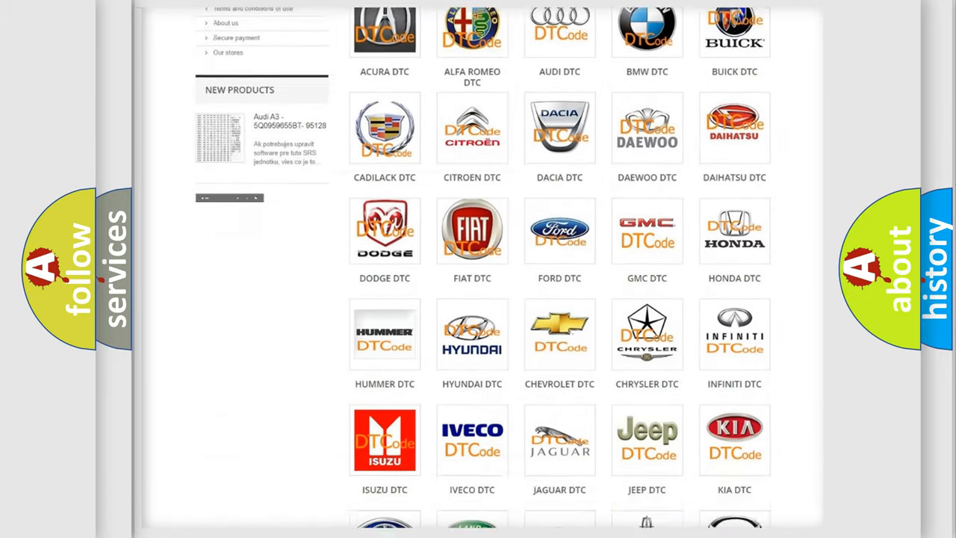
{"action": "scroll", "scroll_direction": "down", "scroll_amount": 3}
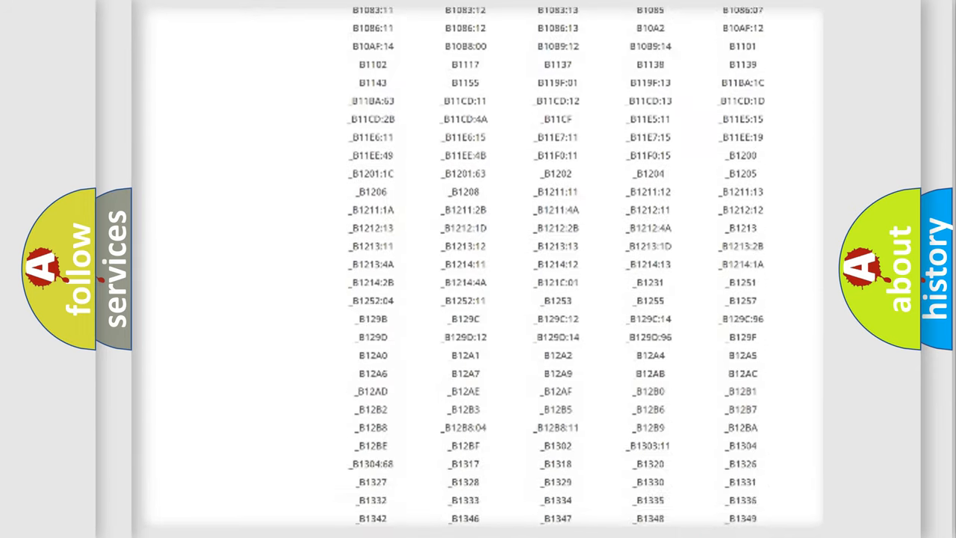
{"action": "scroll", "scroll_direction": "down", "scroll_amount": 3}
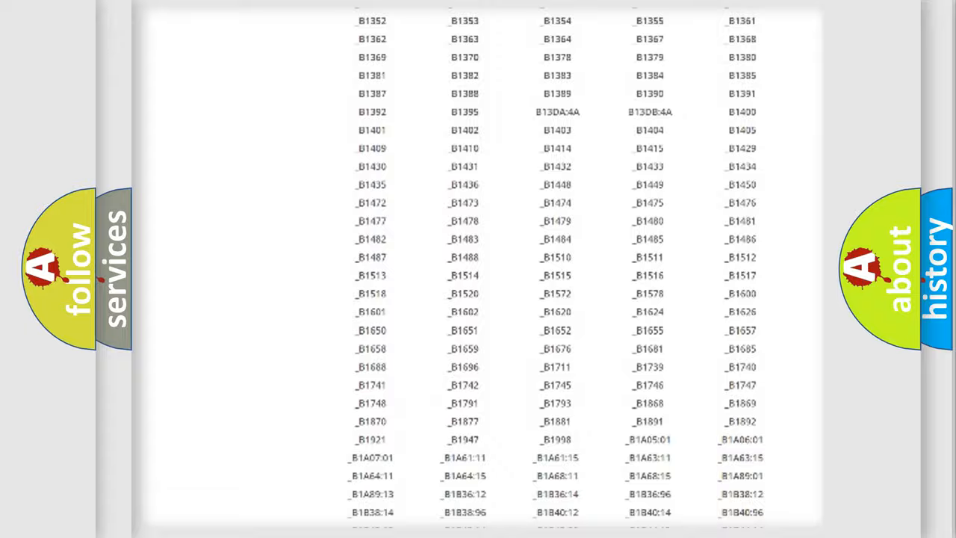
{"action": "scroll", "scroll_direction": "up", "scroll_amount": 3}
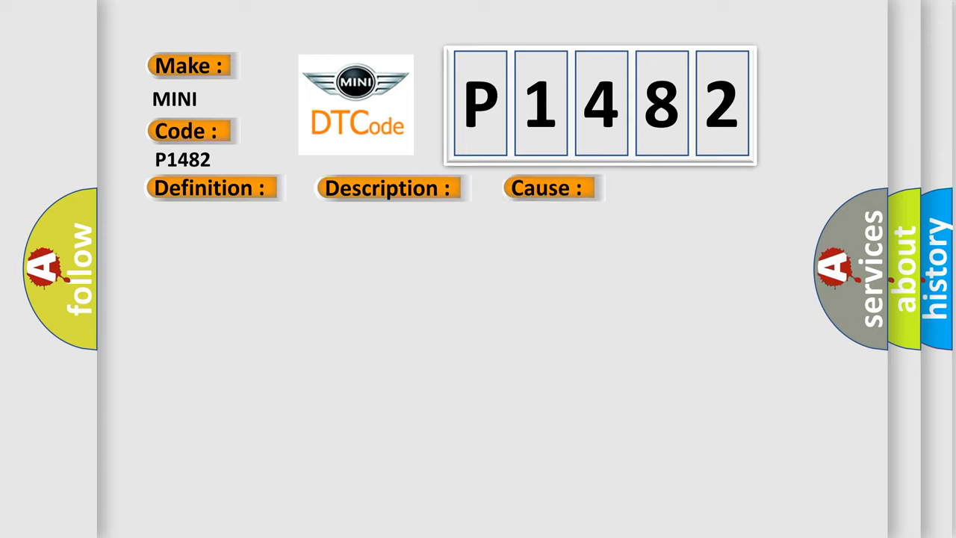
Step: Reveal the MINI P1482 definition: Clutch or circuit Short Low
{"action": "left_click", "coordinate": [212, 188]}
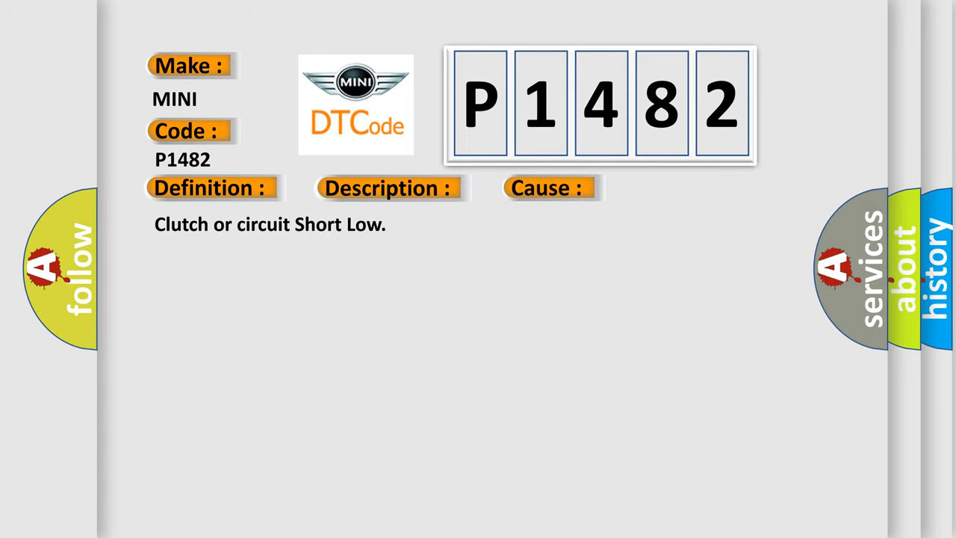